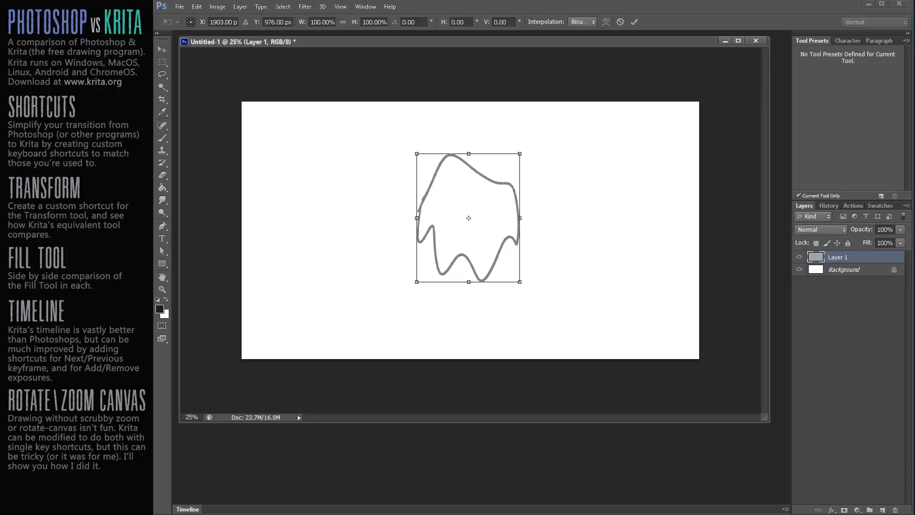
{"action": "mouse_move", "coordinate": [527, 289]}
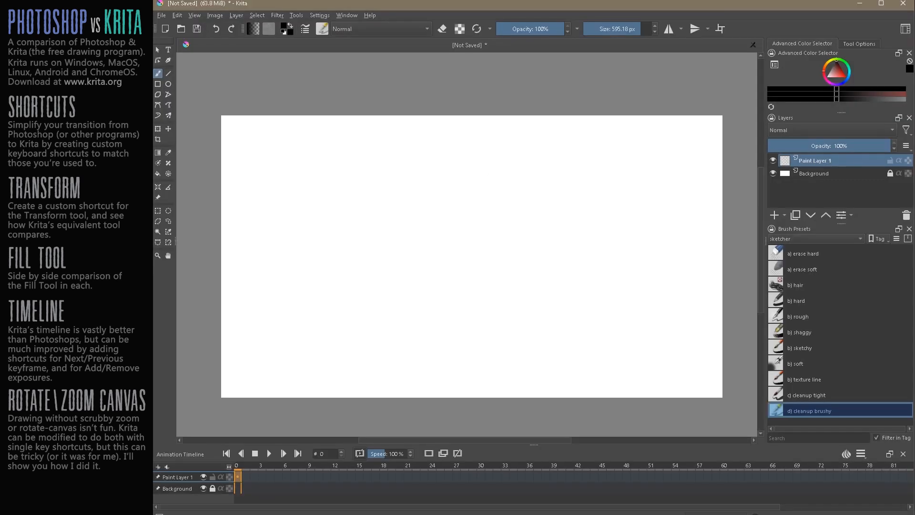
{"action": "mouse_move", "coordinate": [157, 73]}
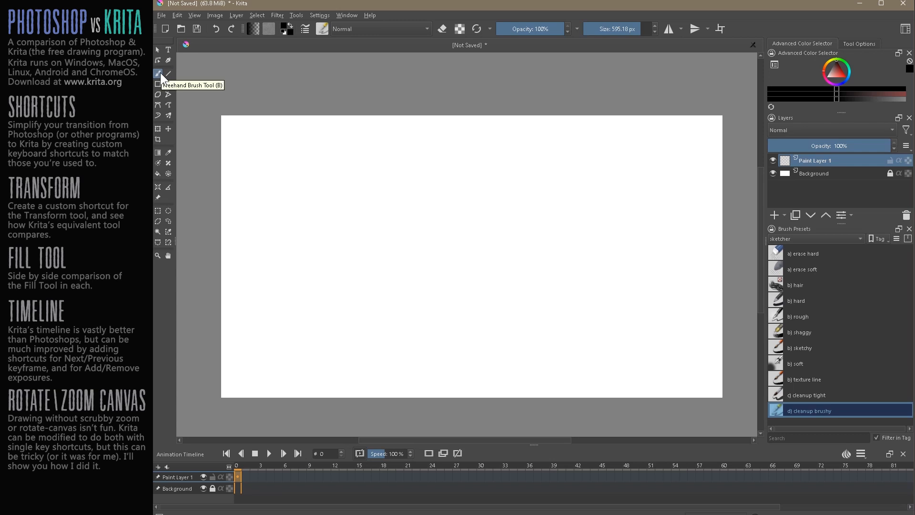
{"action": "mouse_move", "coordinate": [813, 166]}
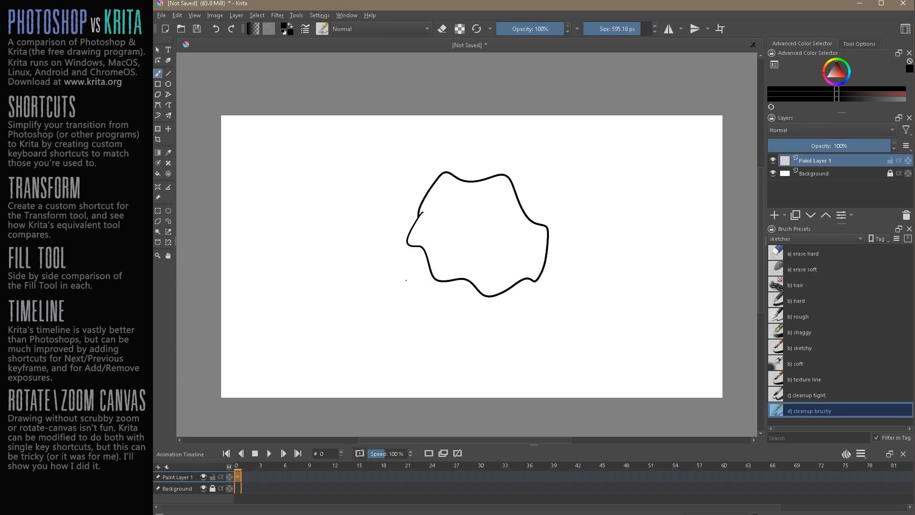
Draw a closed wavy black blob outline on Paint Layer 1 with the Freehand Brush
{"action": "left_click", "coordinate": [158, 128]}
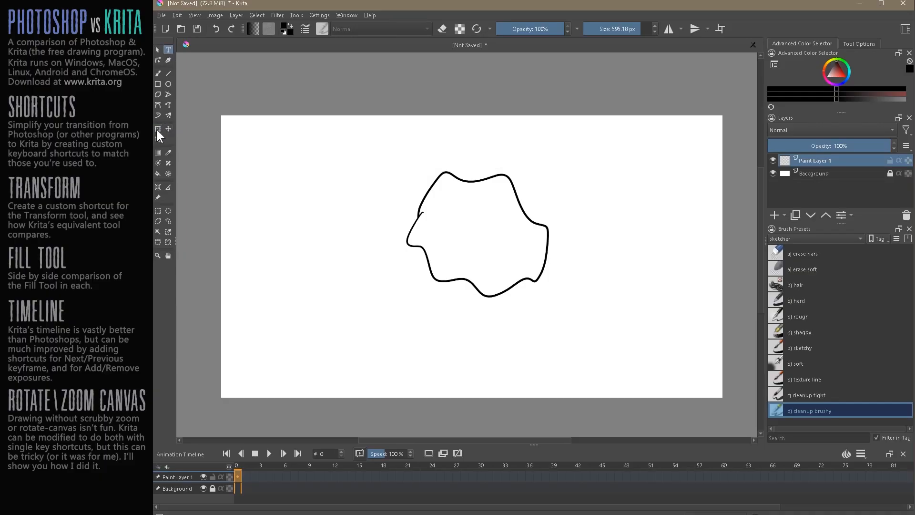
{"action": "mouse_move", "coordinate": [157, 129]}
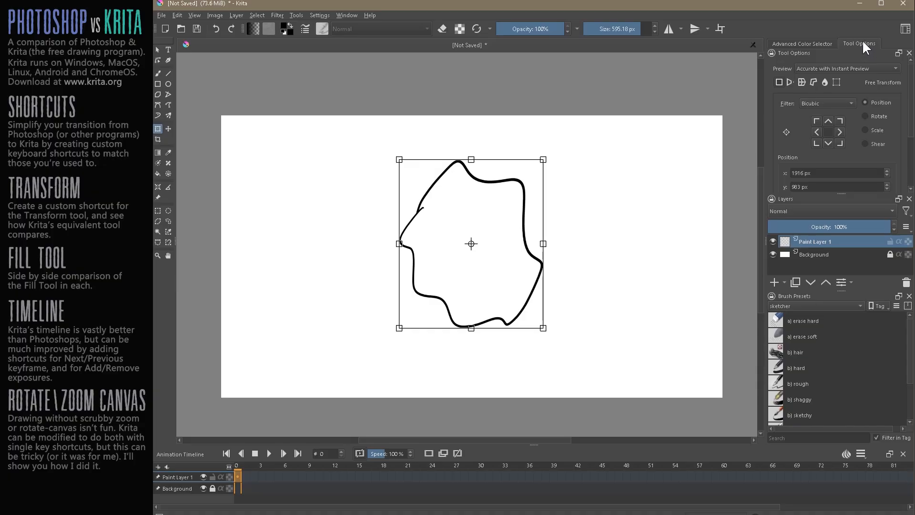
Switch the stretched blob's transformation to Warp mode, laying a control grid over it
{"action": "left_click", "coordinate": [790, 81]}
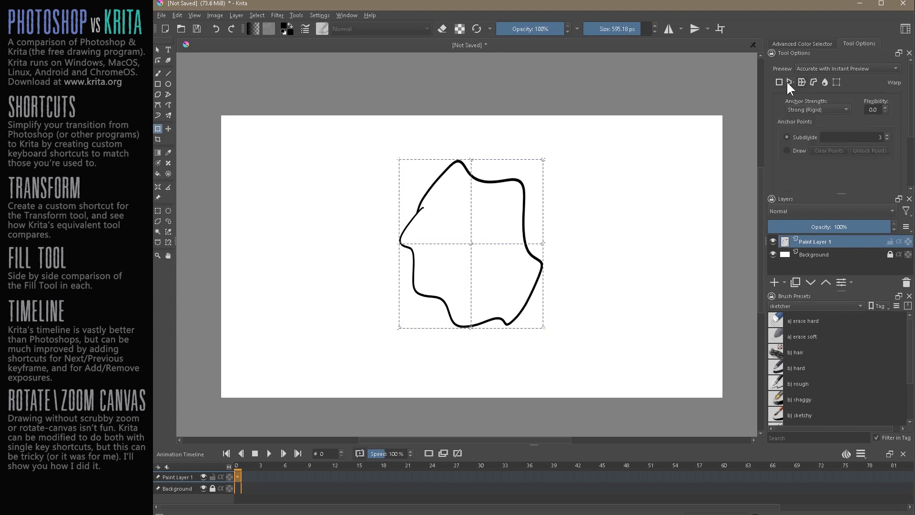